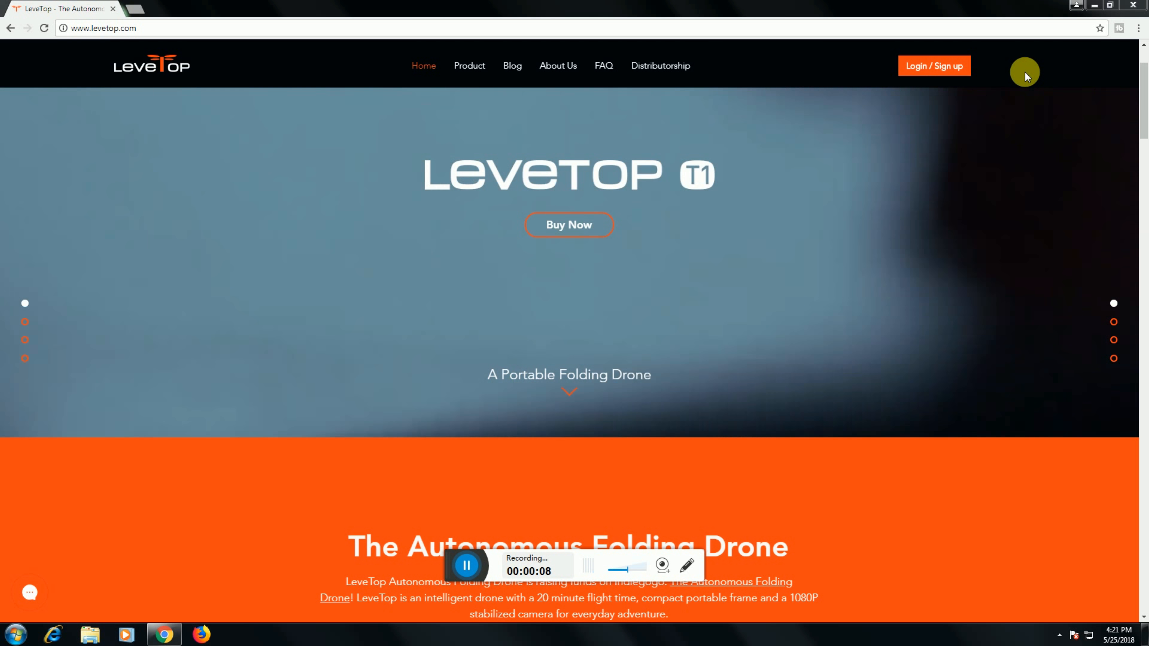
Step: Scroll from the Buy Now banner down to the Autonomous Folding Drone feature highlights
scroll("down", 3)
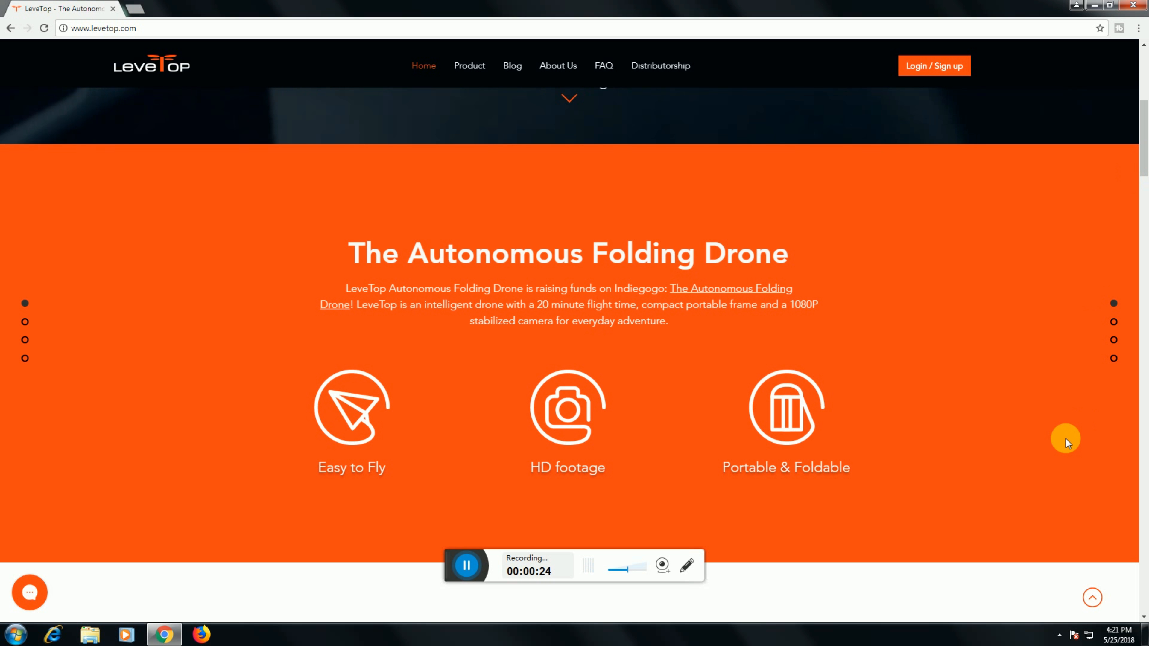
mouse_move(1013, 489)
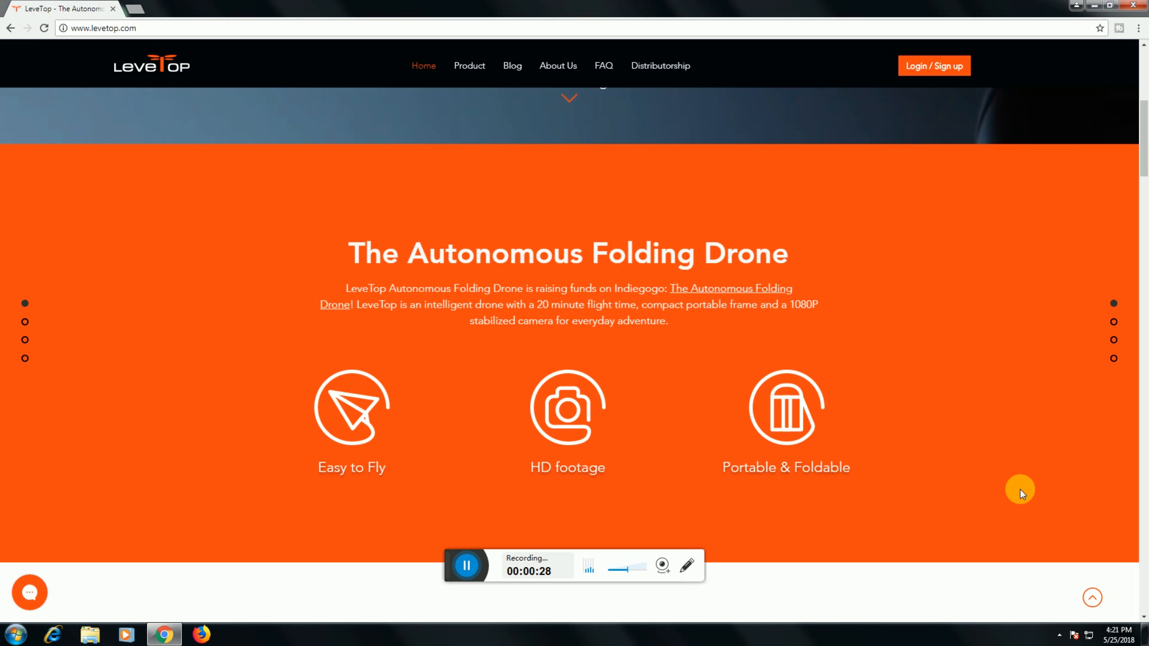
mouse_move(765, 506)
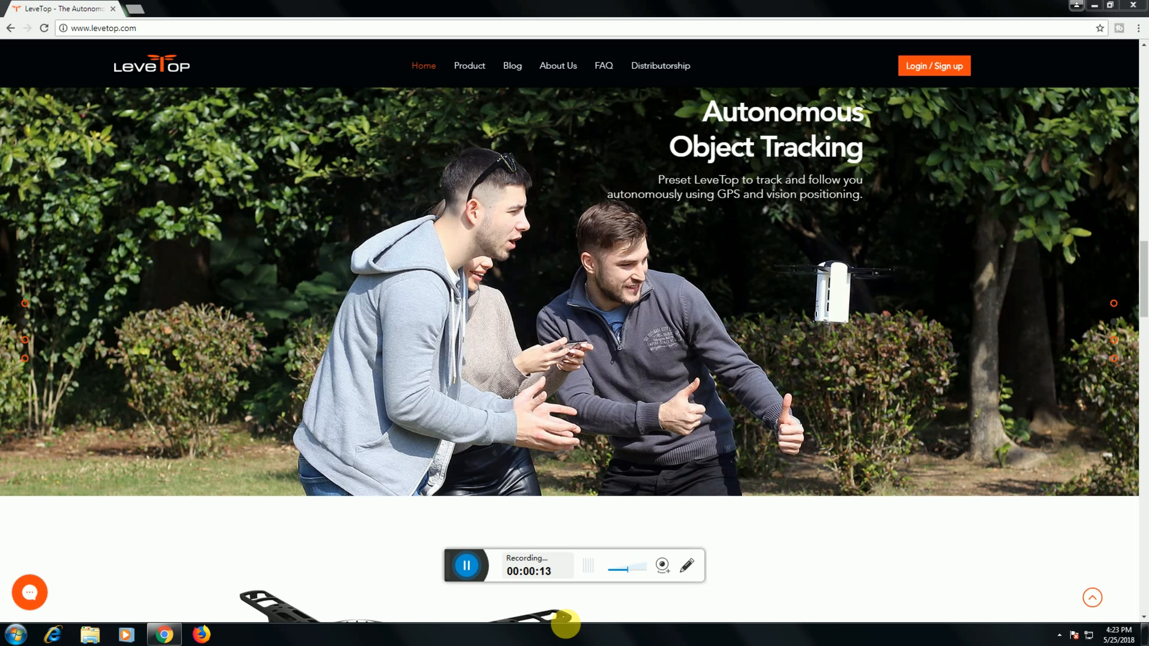
Step: Scroll past Autonomous Object Tracking and the hands-free group shot blurb to Foldable & Portable
scroll("down", 3)
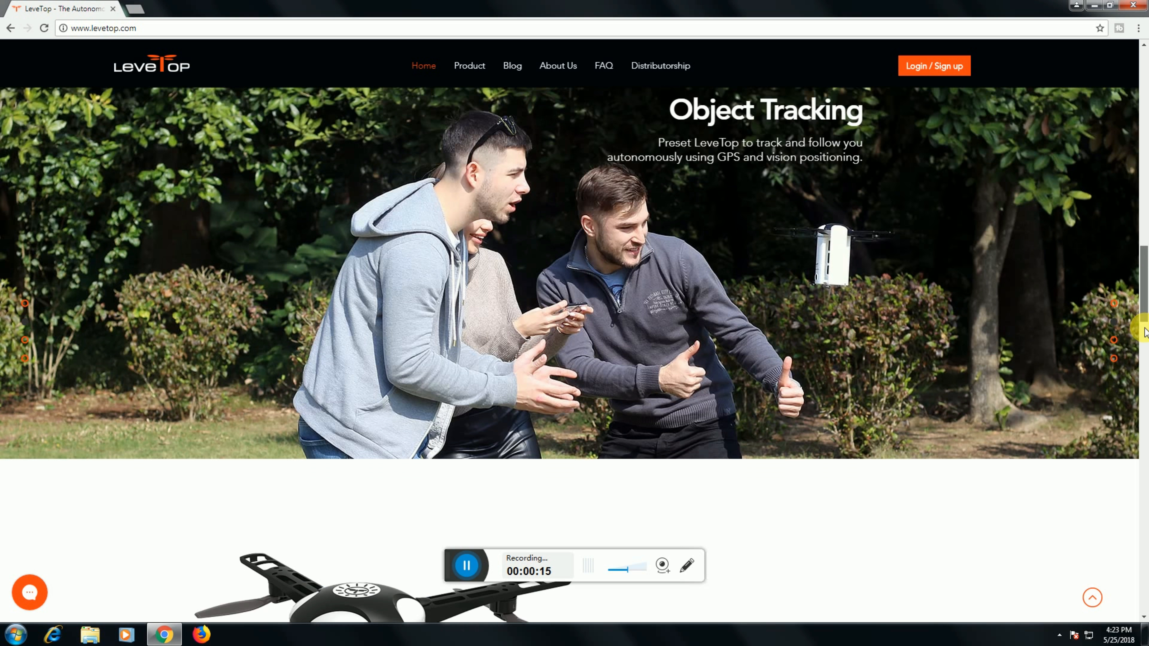
scroll("down", 3)
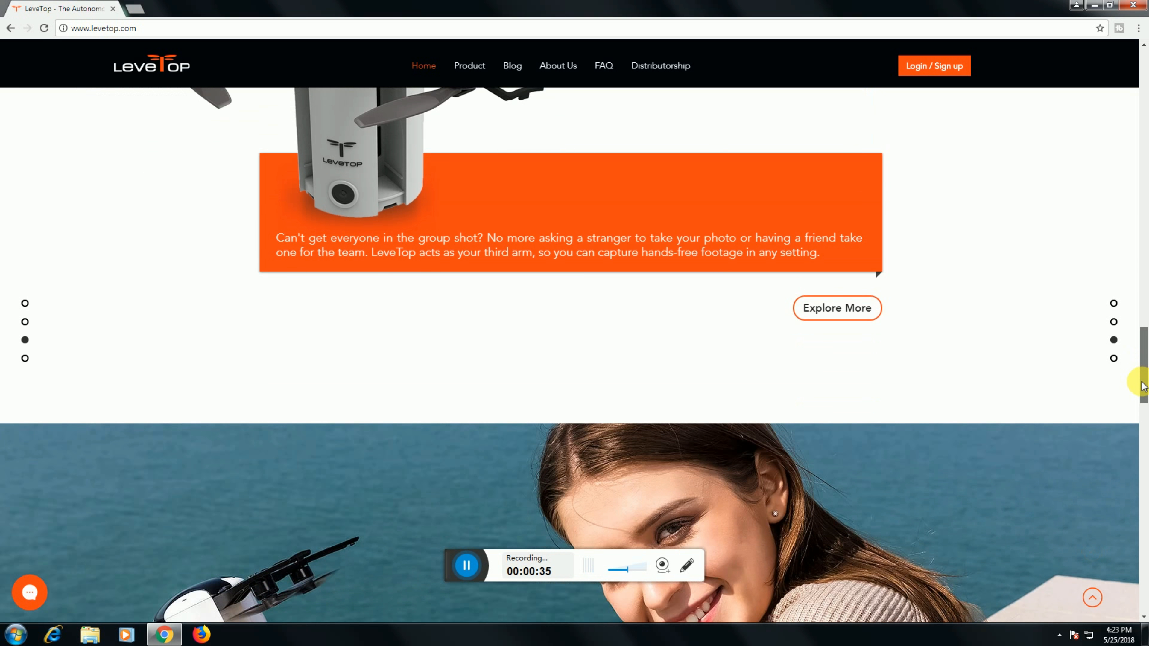
scroll("down", 3)
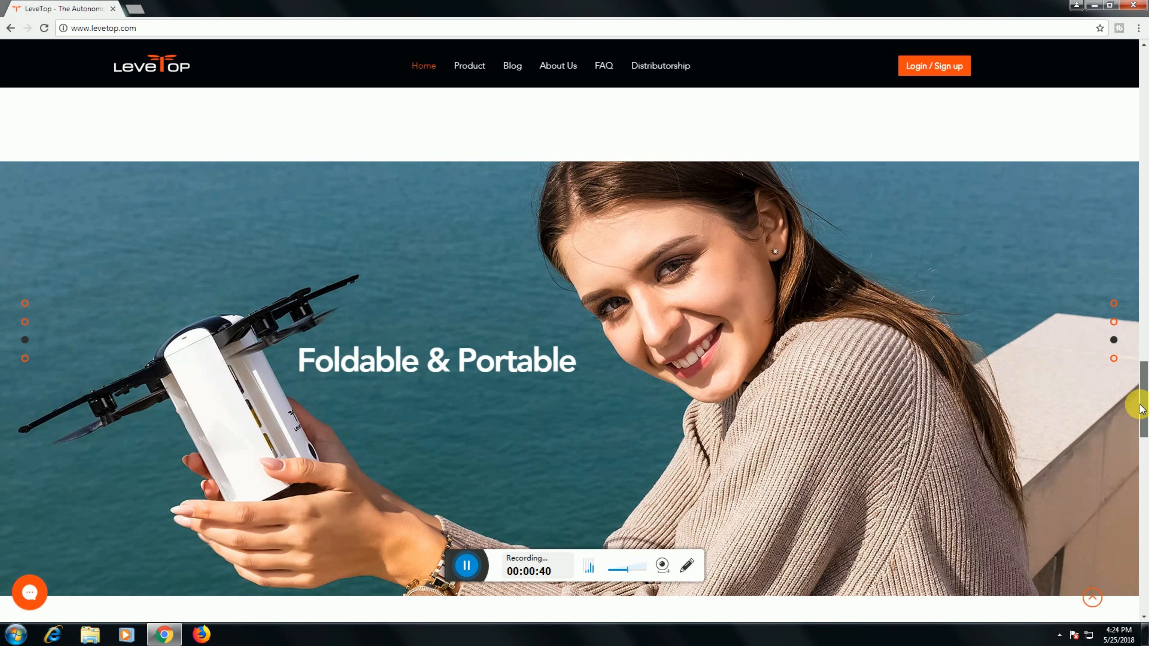
Step: Scroll past the feature diagram to the Flight Performance stats: 20 Min, 33 Mph, HD, 120°
scroll("down", 3)
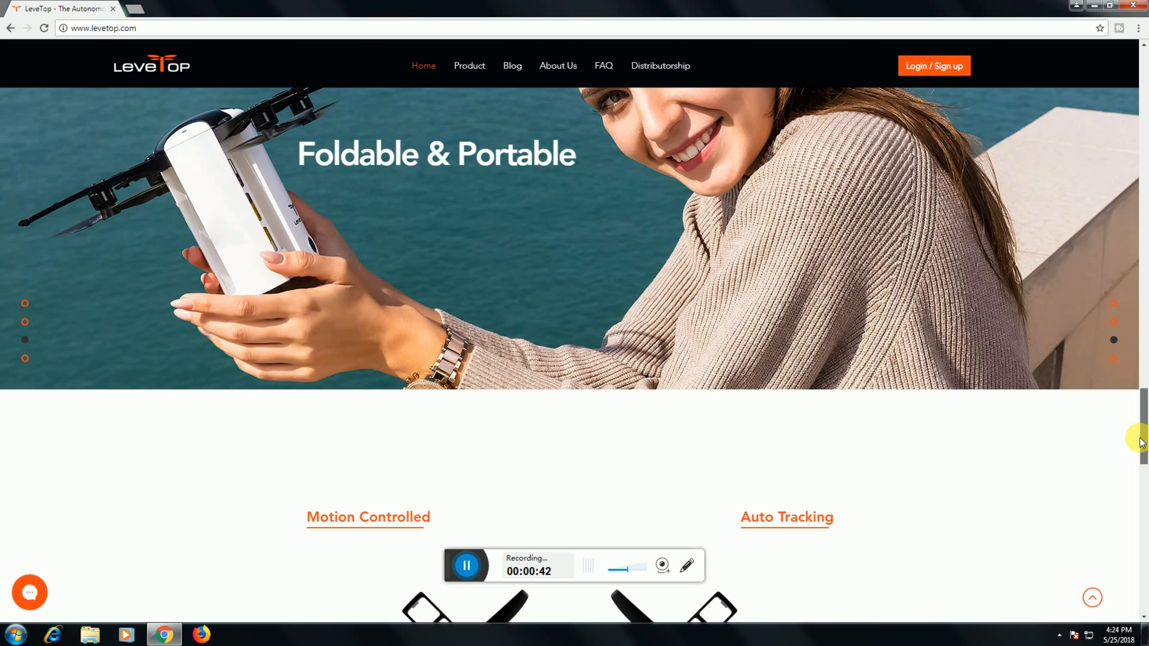
scroll("down", 3)
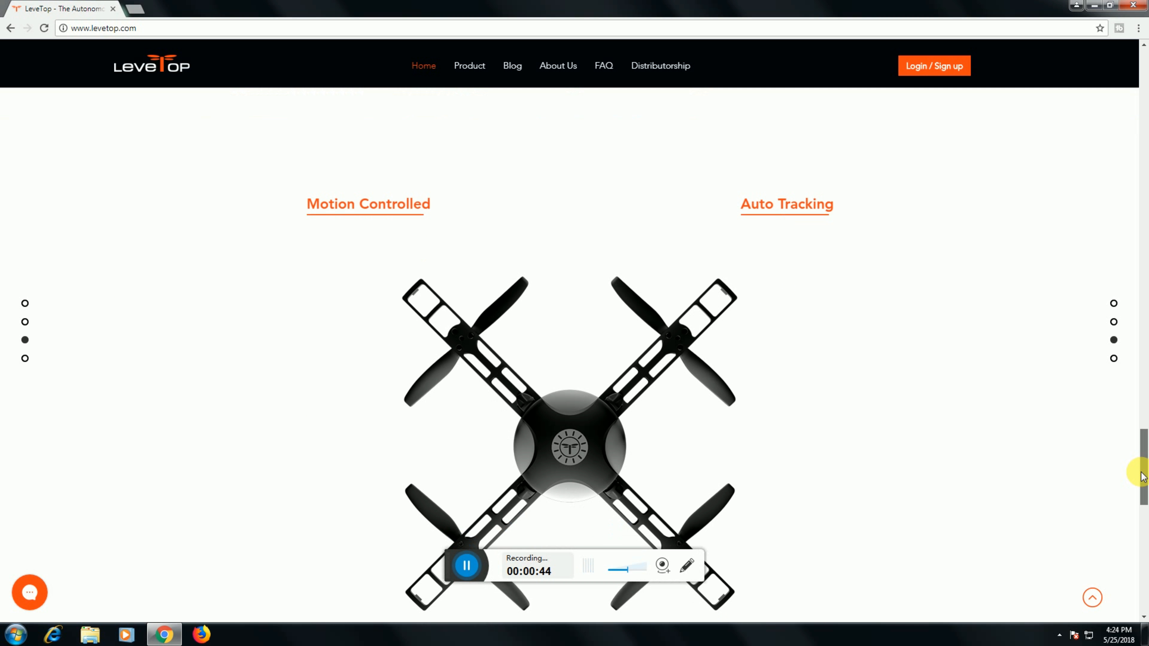
scroll("down", 3)
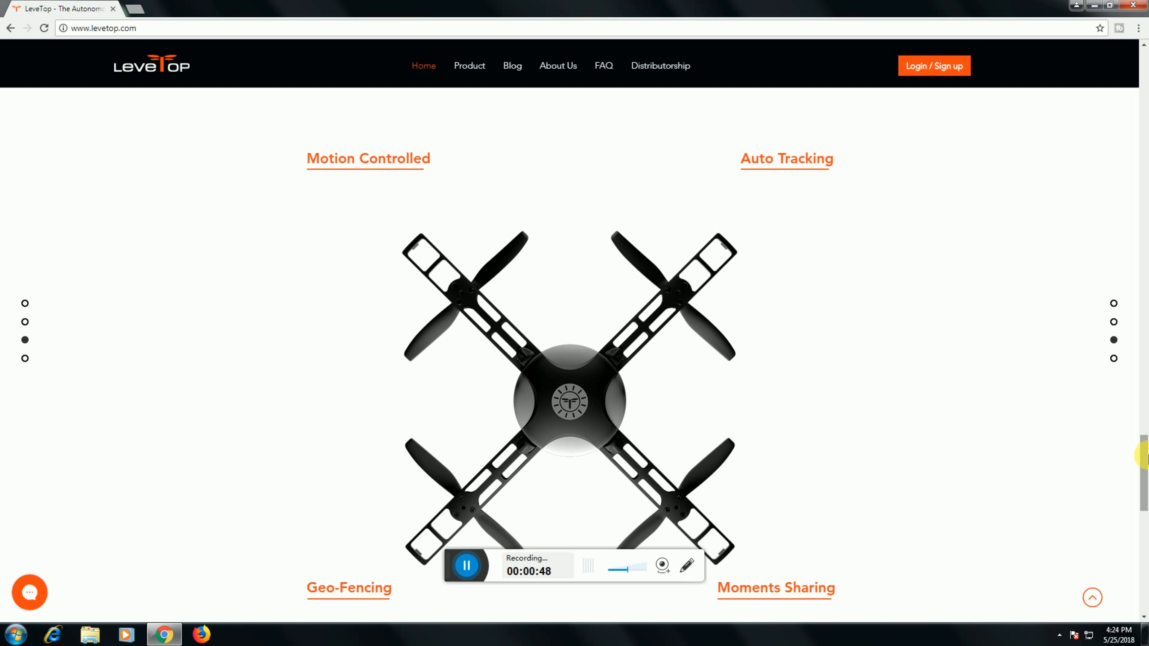
scroll("down", 3)
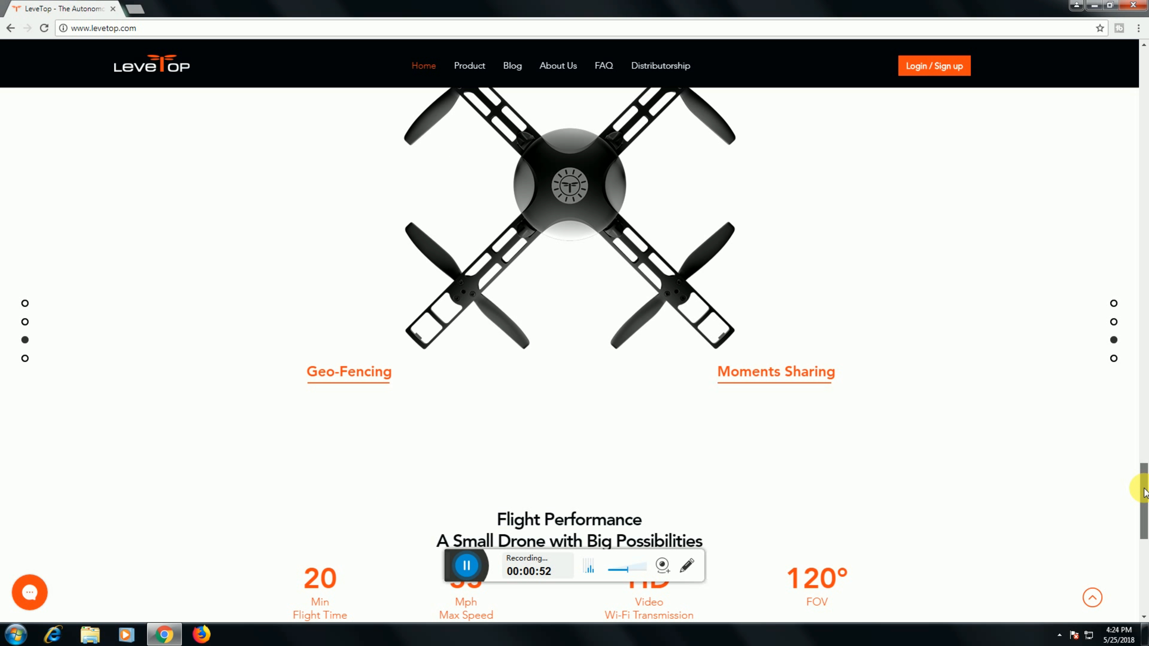
scroll("down", 3)
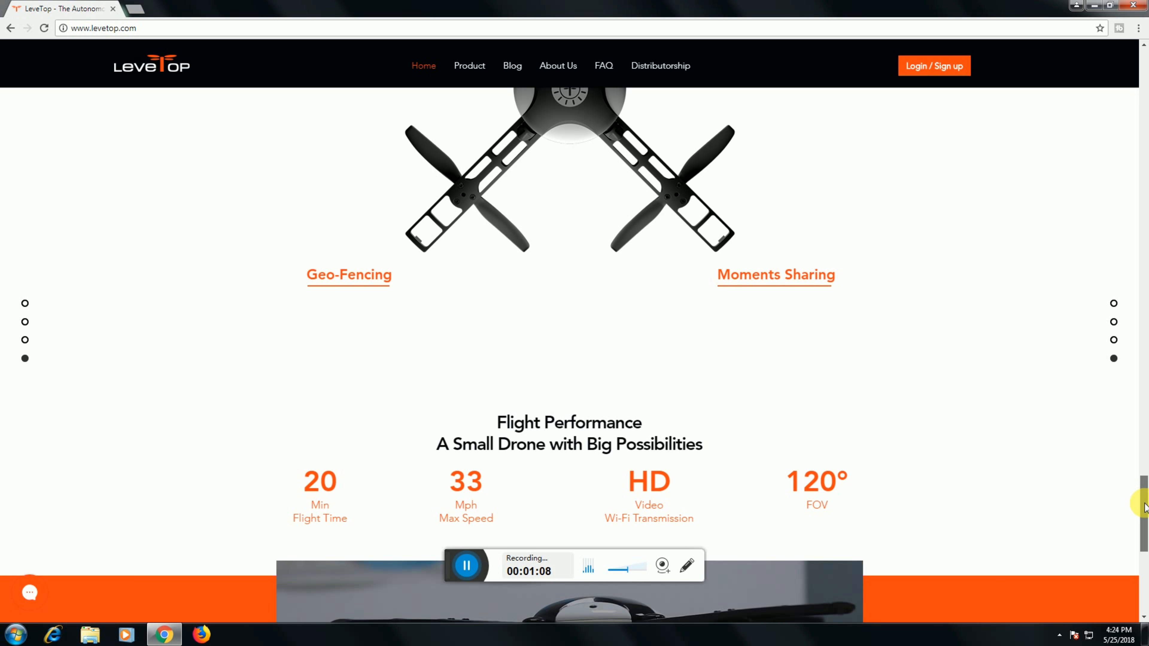
Step: Scroll to the page bottom showing the All Videos clip, contact emails and newsletter signup
scroll("down", 3)
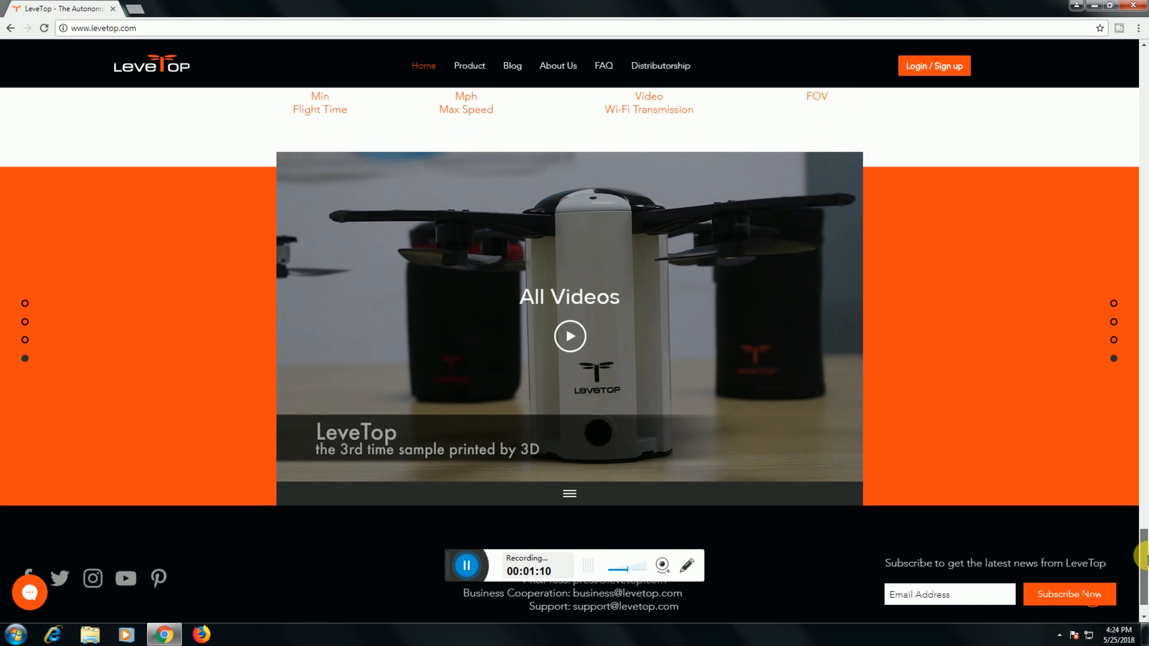
scroll("down", 3)
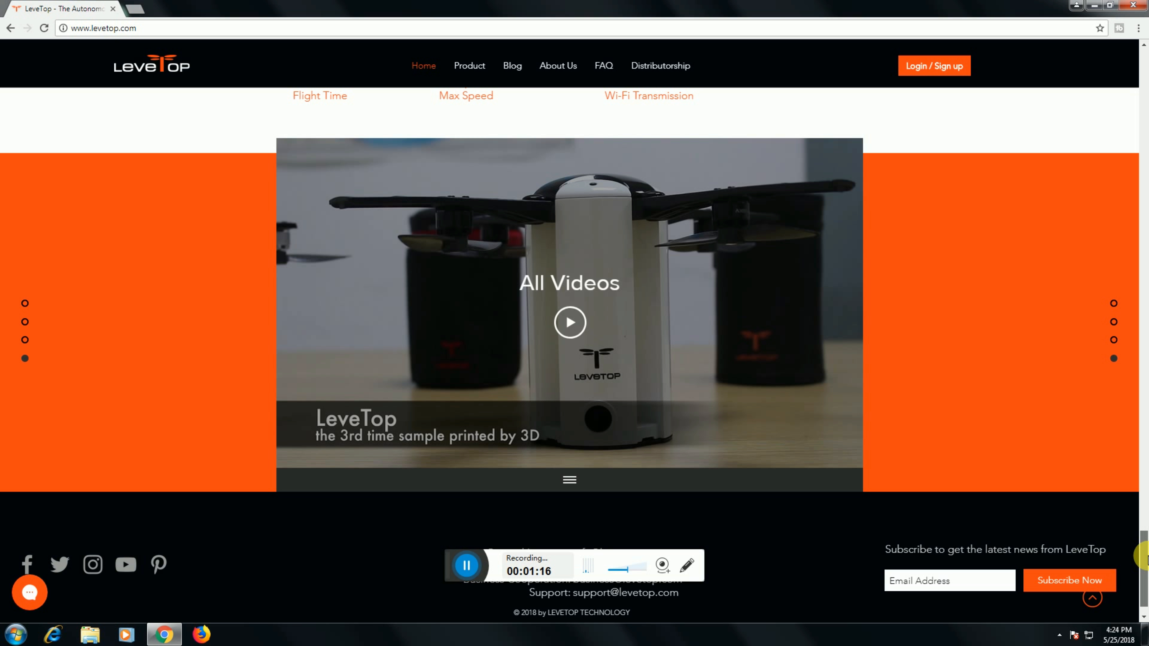
scroll("down", 3)
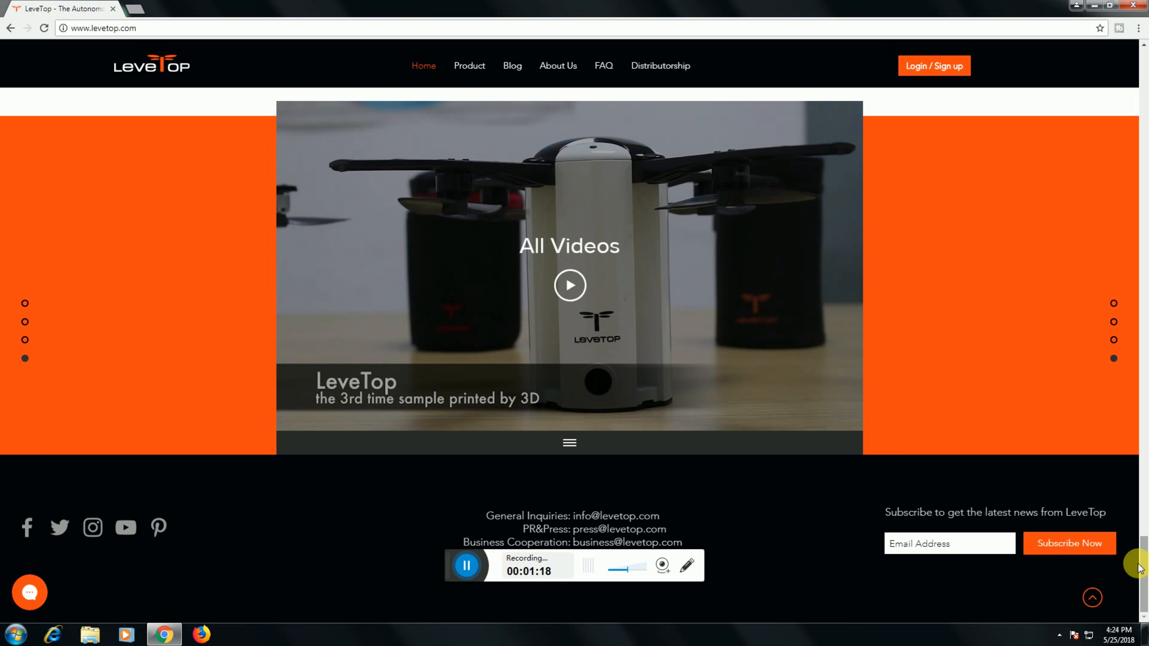
Step: Play the Levetop-Drone-Research-Process clip in the All Videos player
left_click(569, 285)
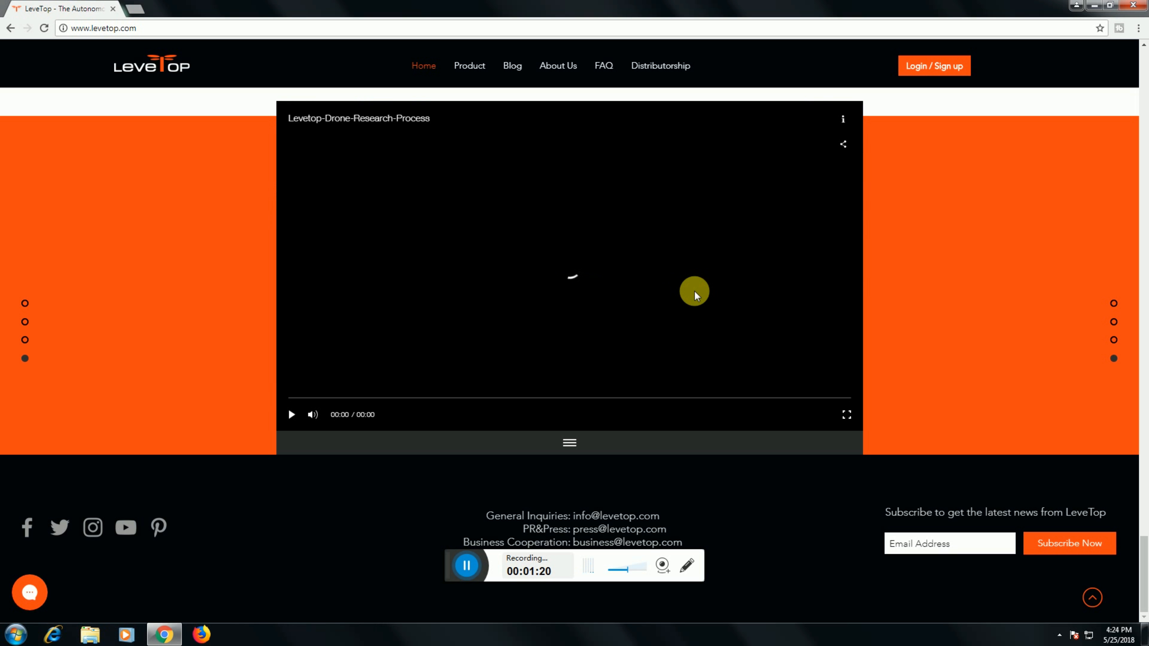
left_click(291, 415)
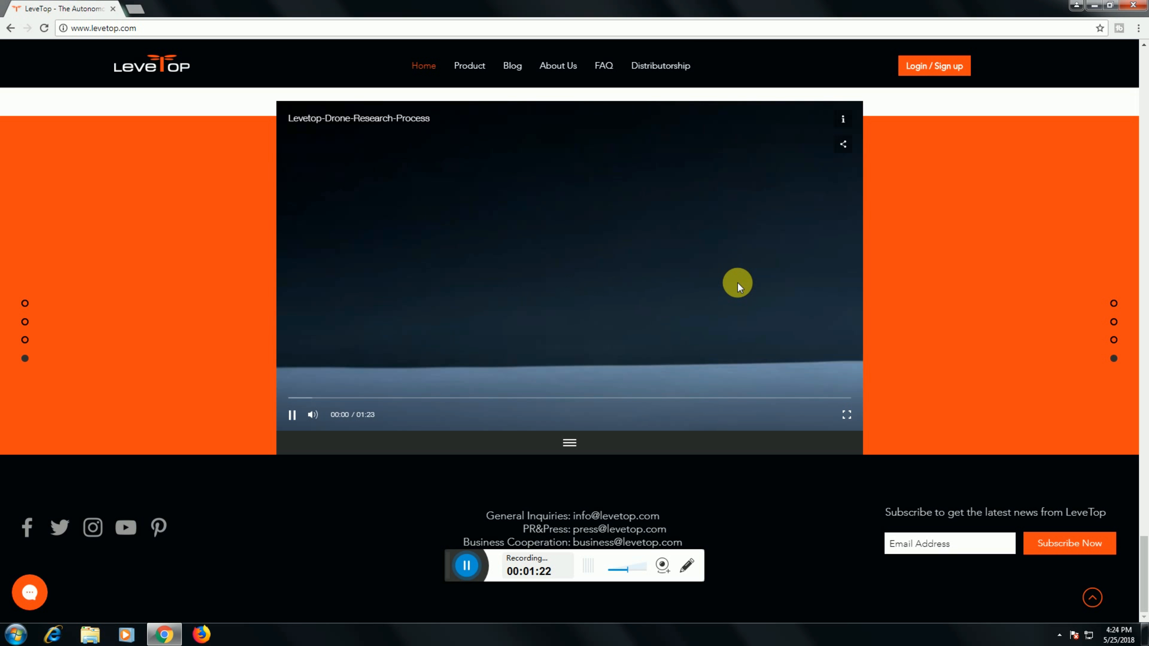
mouse_move(846, 415)
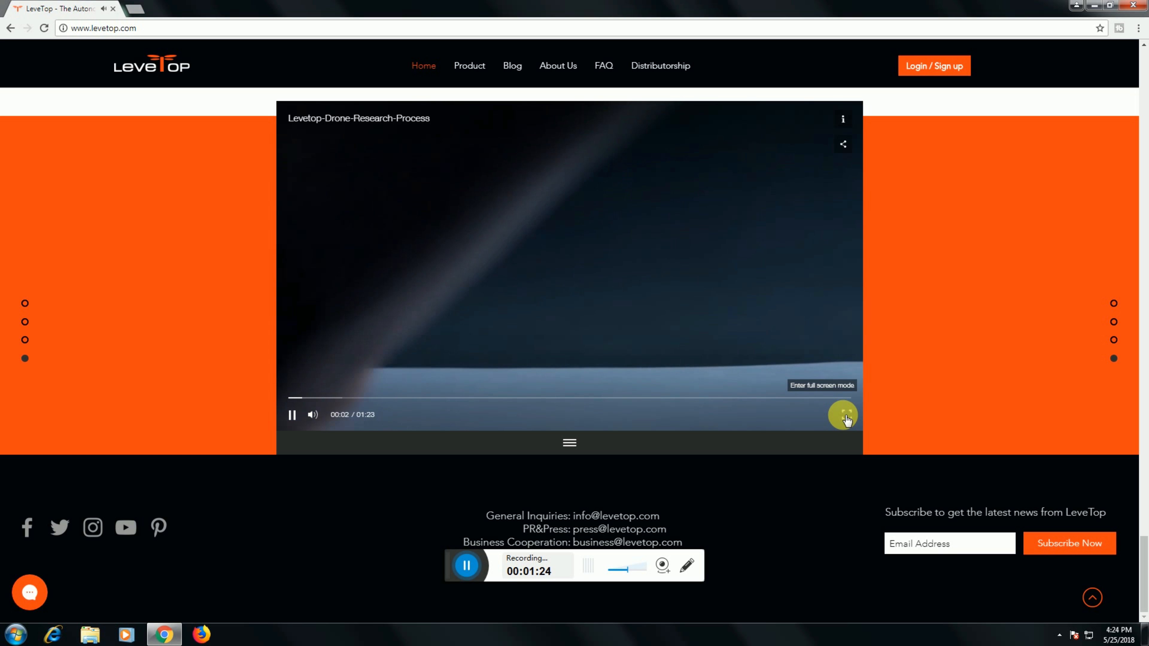